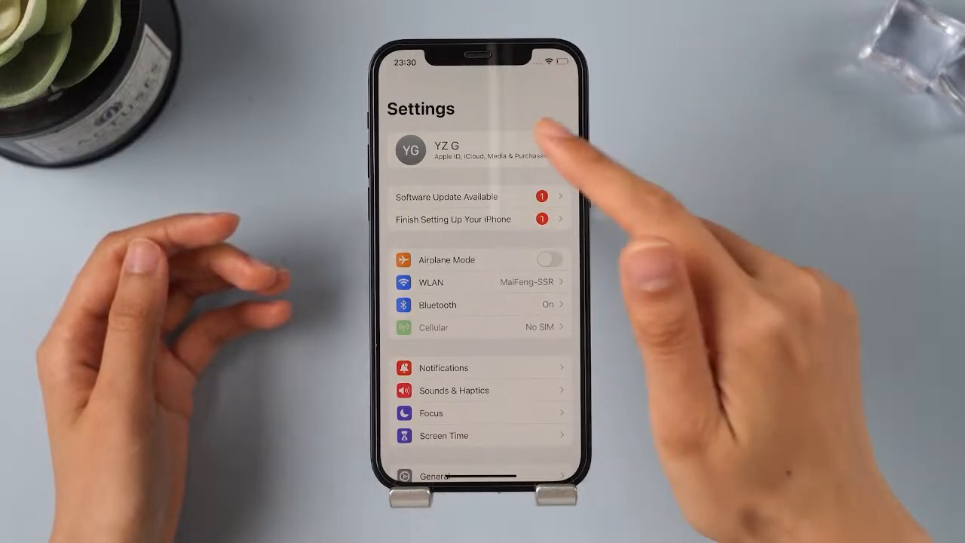
# Begin signing out of the Apple ID from the account page in iOS Settings
pyautogui.click(468, 149)
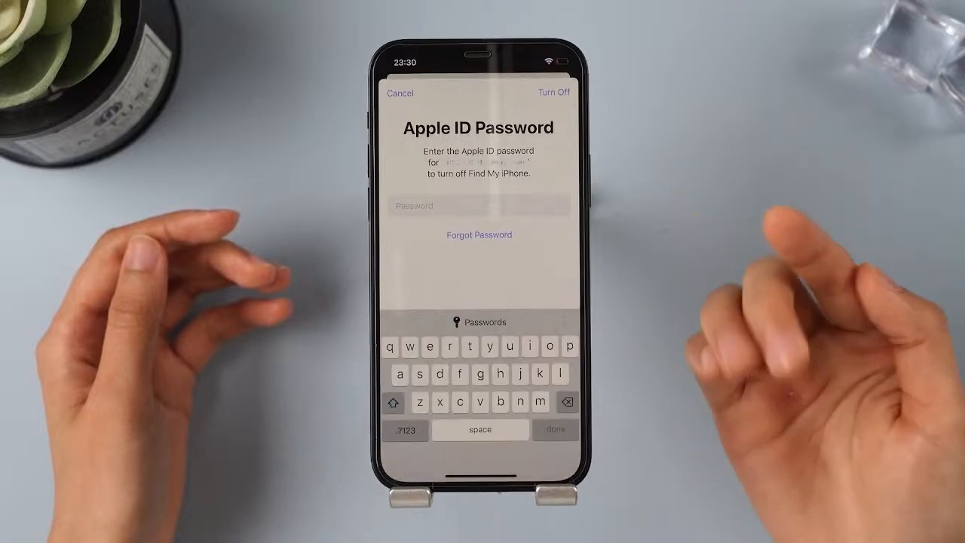
pyautogui.moveTo(792, 263)
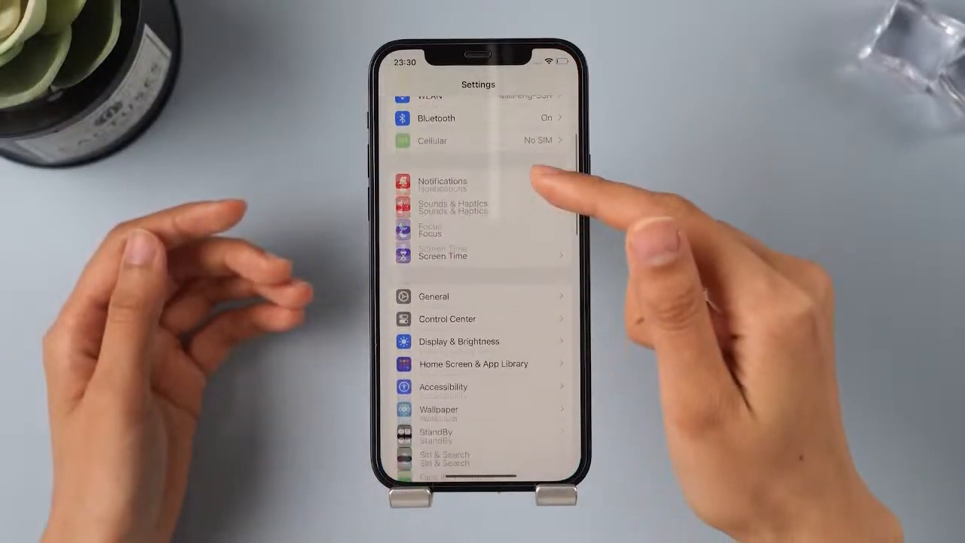
# Erase all content and settings via General > Transfer or Reset iPhone, confirming Erase iPhone
pyautogui.click(434, 295)
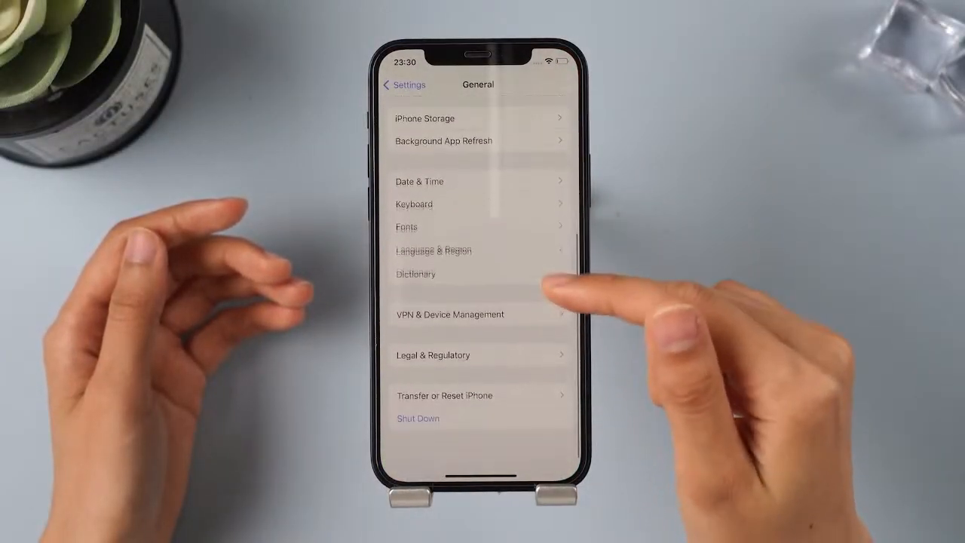
pyautogui.click(443, 395)
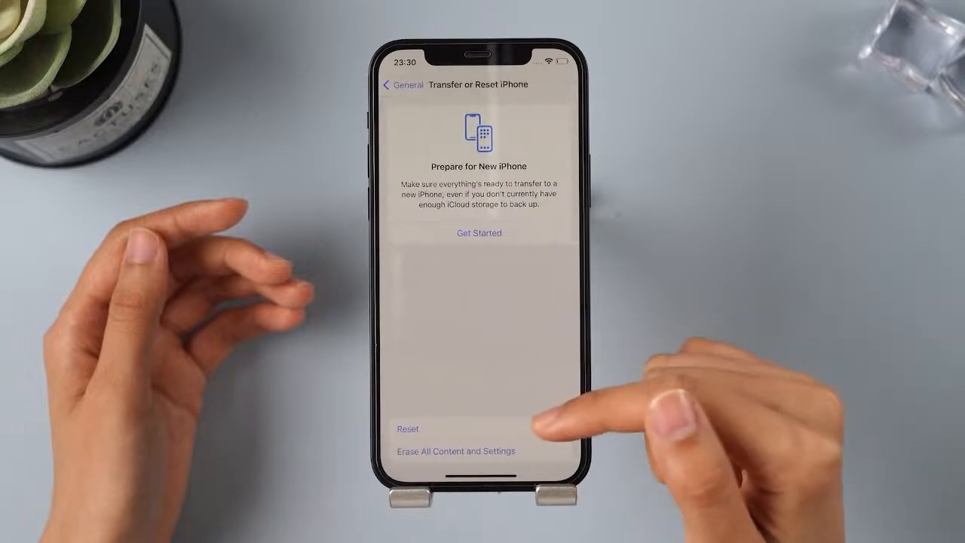
pyautogui.click(455, 450)
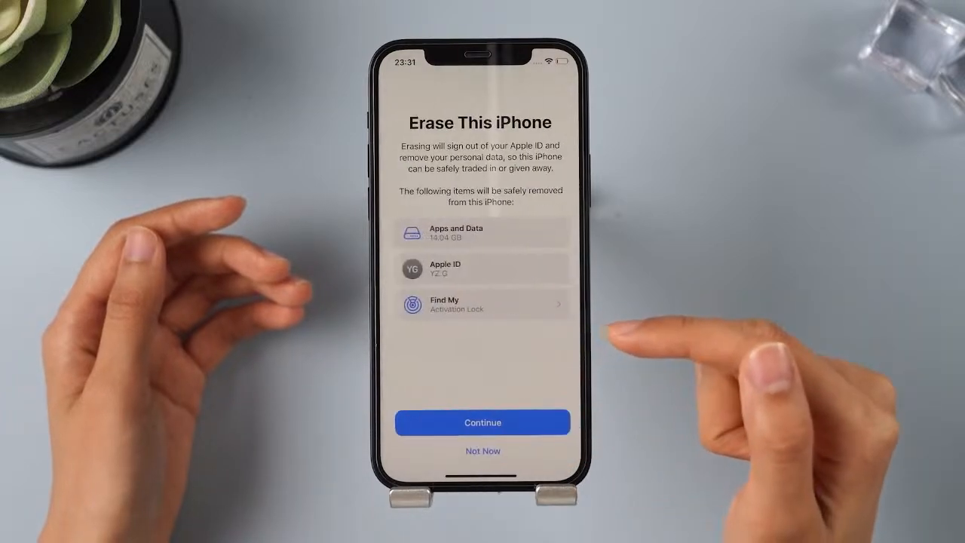
pyautogui.click(482, 422)
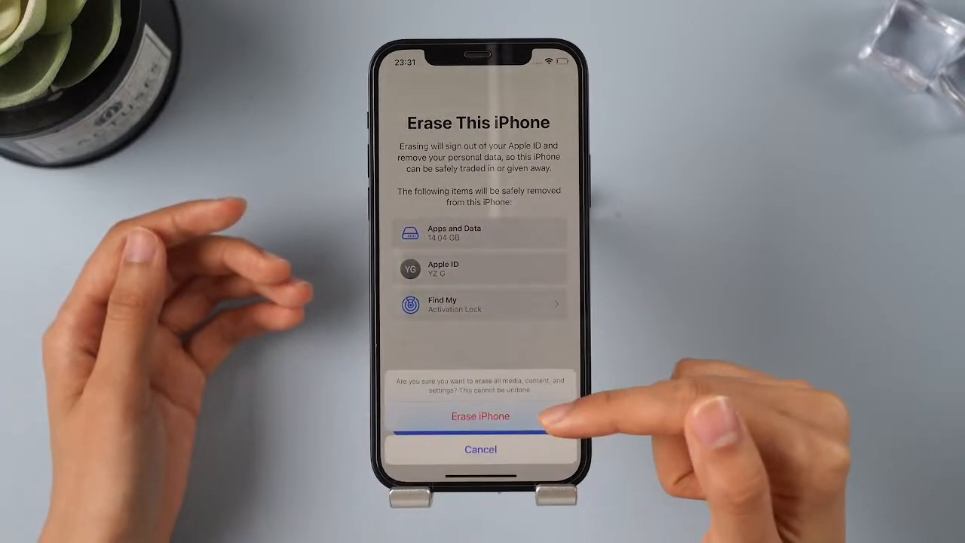
pyautogui.click(479, 416)
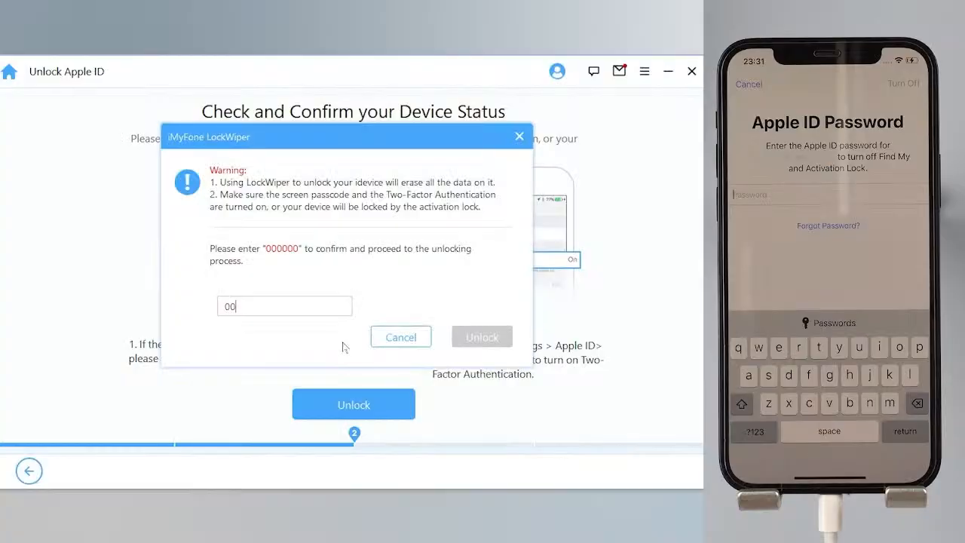
# Enter the confirmation code 000000 and unlock to remove the Apple ID
pyautogui.write('0000')
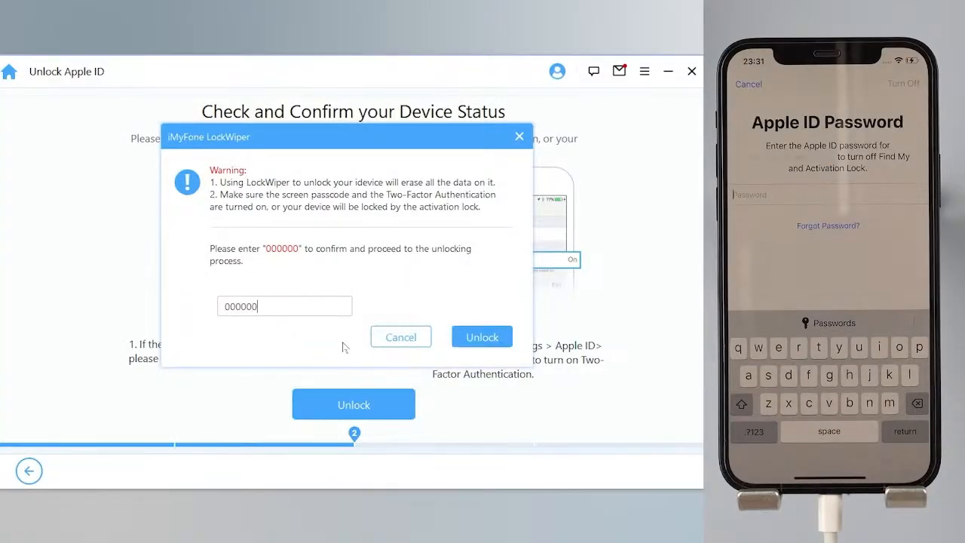
pyautogui.click(482, 336)
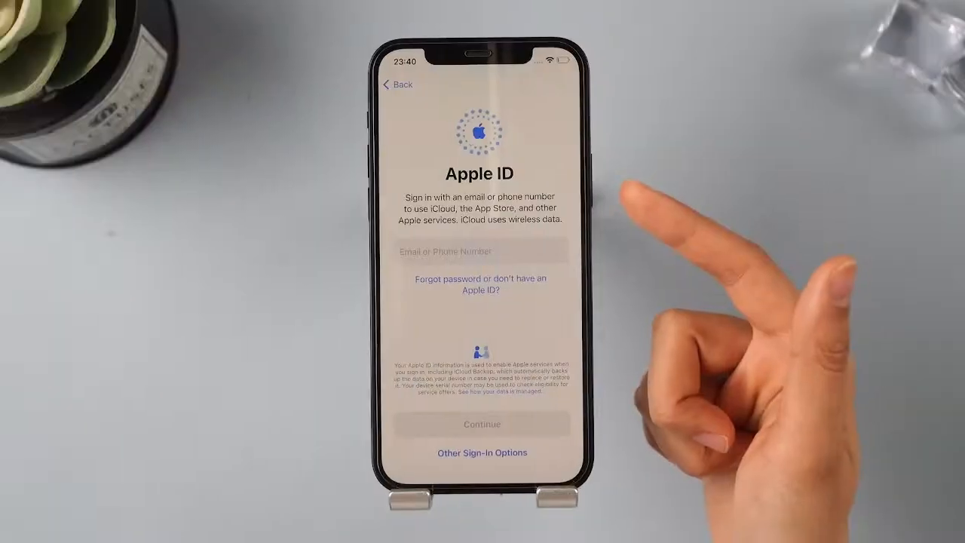
pyautogui.moveTo(716, 264)
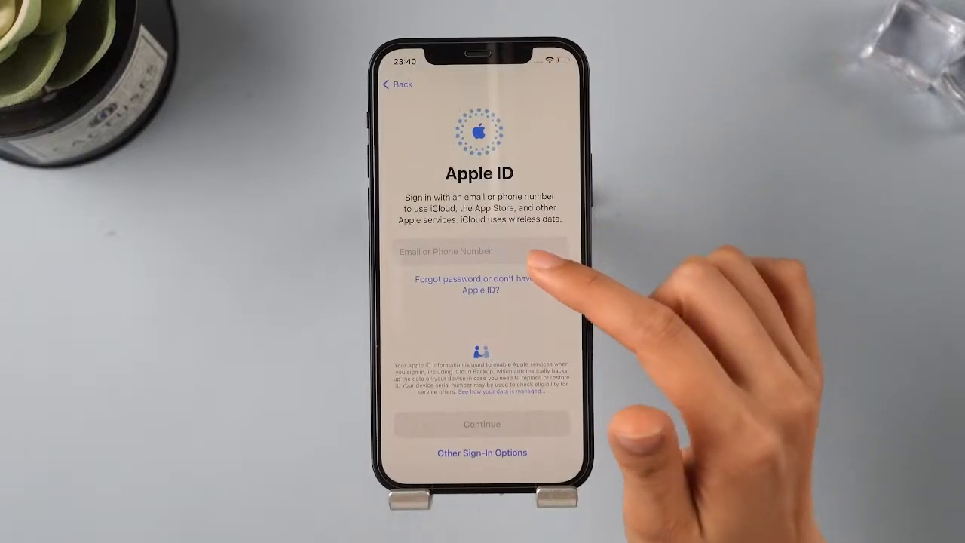
pyautogui.click(479, 250)
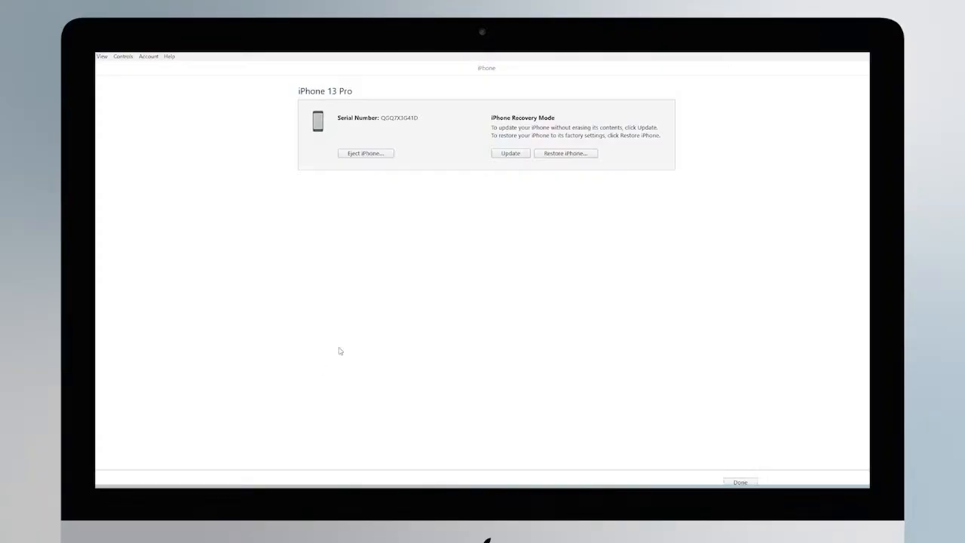
pyautogui.moveTo(536, 223)
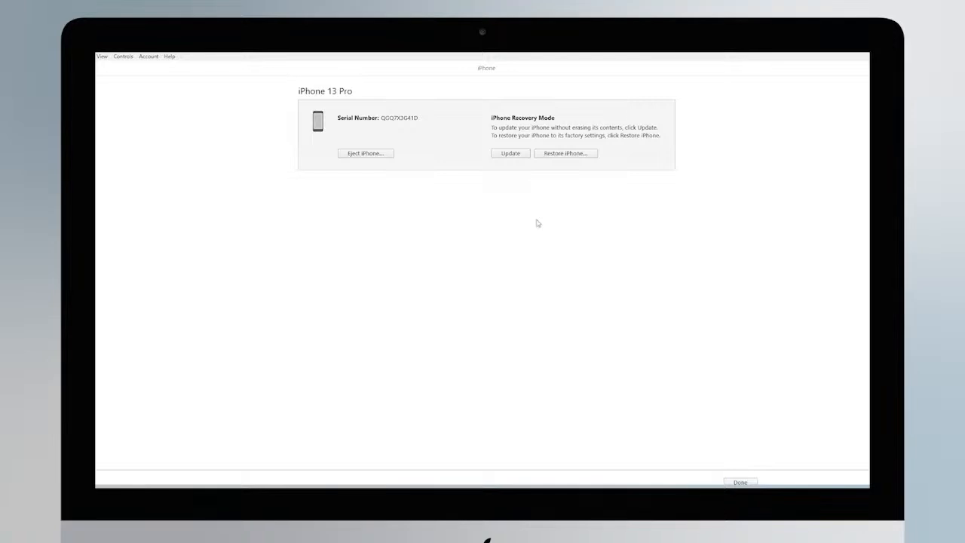
# Restore the iPhone 13 Pro to factory settings in iTunes and proceed with the software update
pyautogui.click(563, 153)
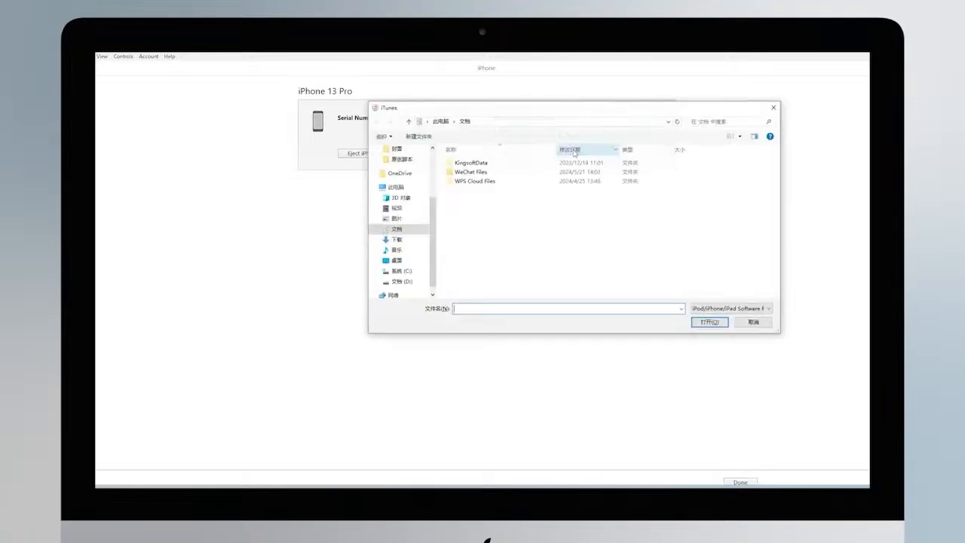
pyautogui.click(395, 186)
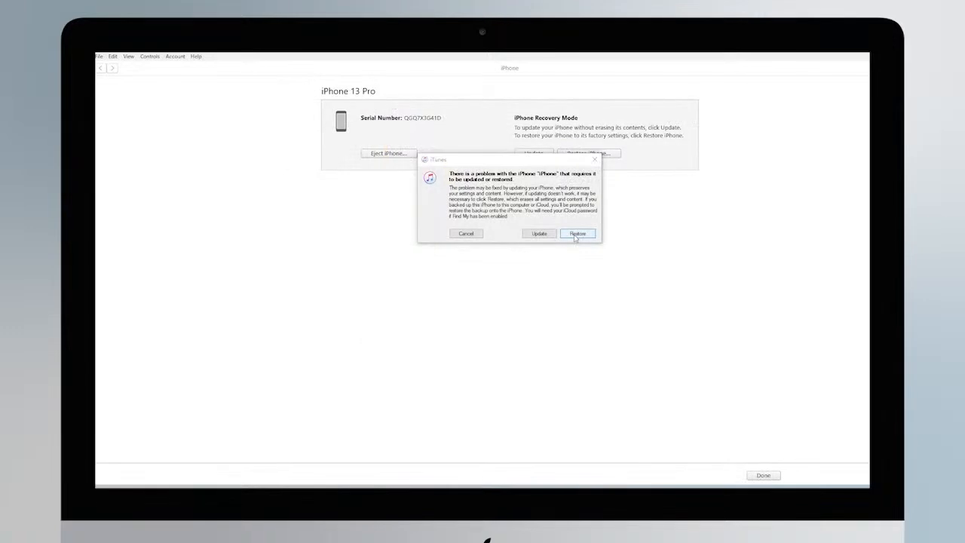
pyautogui.moveTo(579, 244)
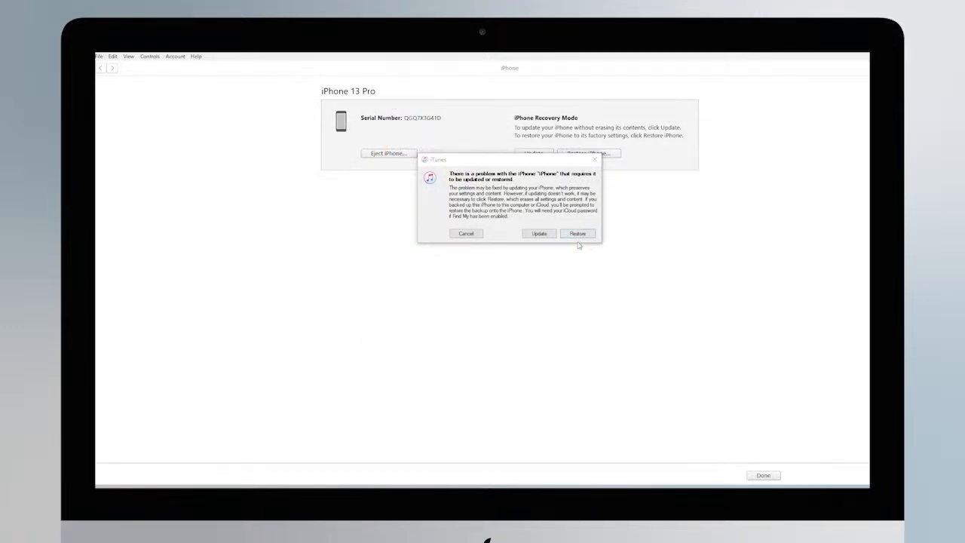
pyautogui.click(466, 232)
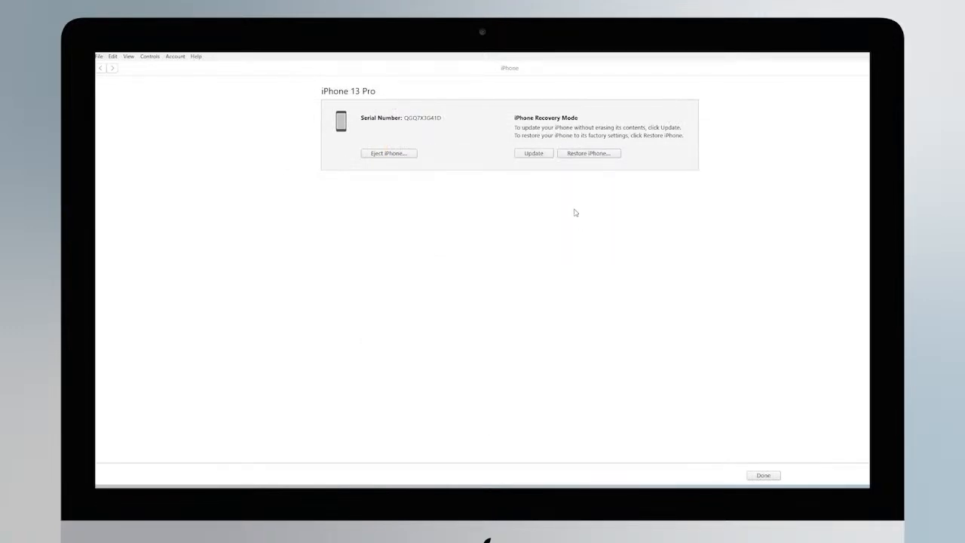
pyautogui.click(534, 154)
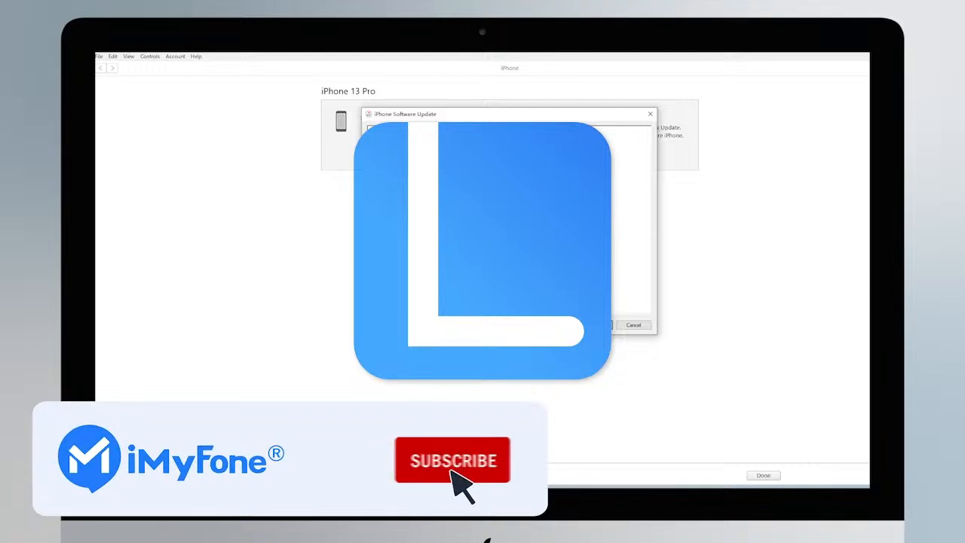
pyautogui.click(452, 460)
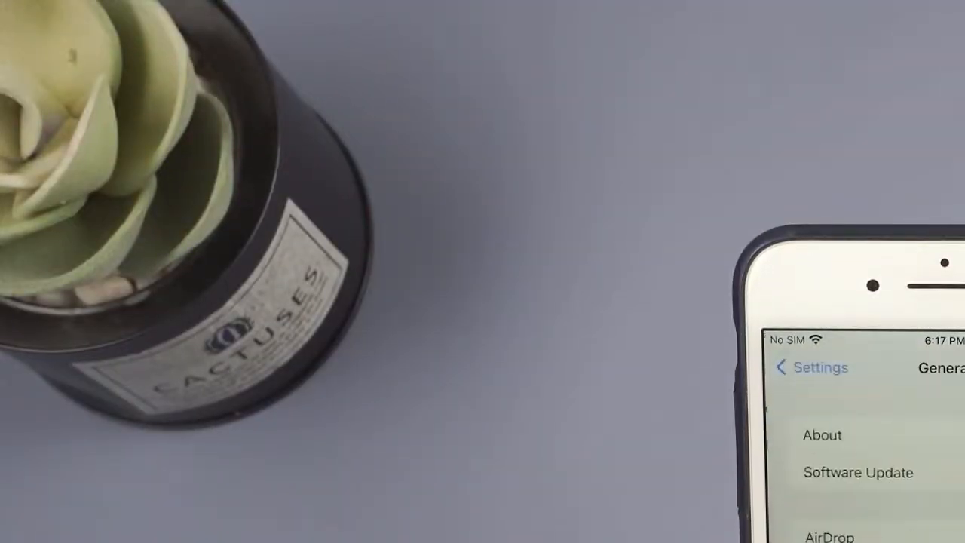
pyautogui.scroll(3)
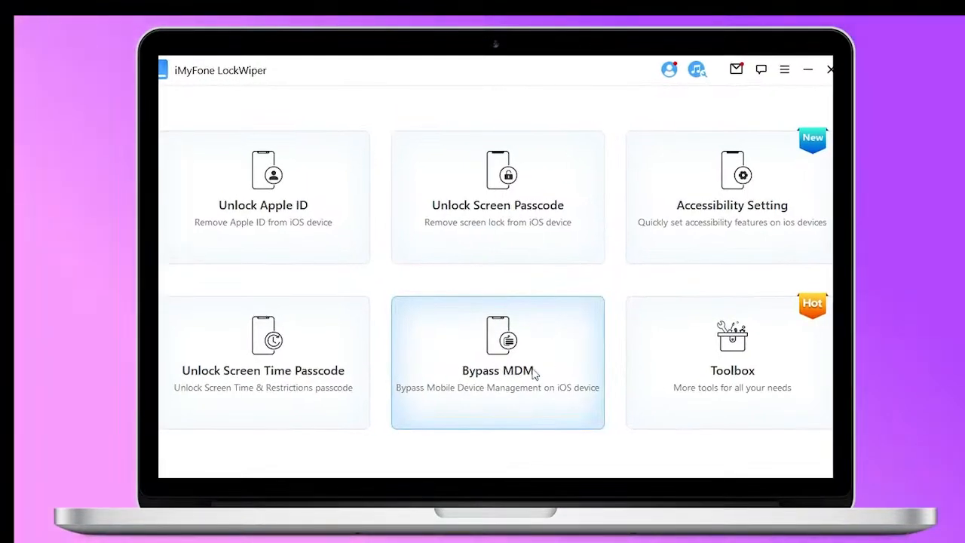
# Start Bypass MDM and confirm the iPhone is on the Remote Management screen
pyautogui.click(497, 362)
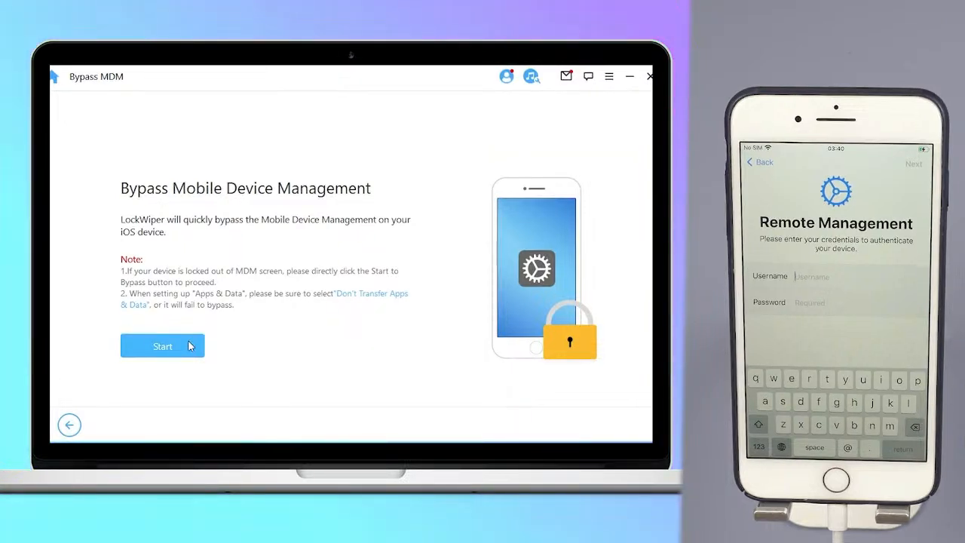
pyautogui.click(163, 345)
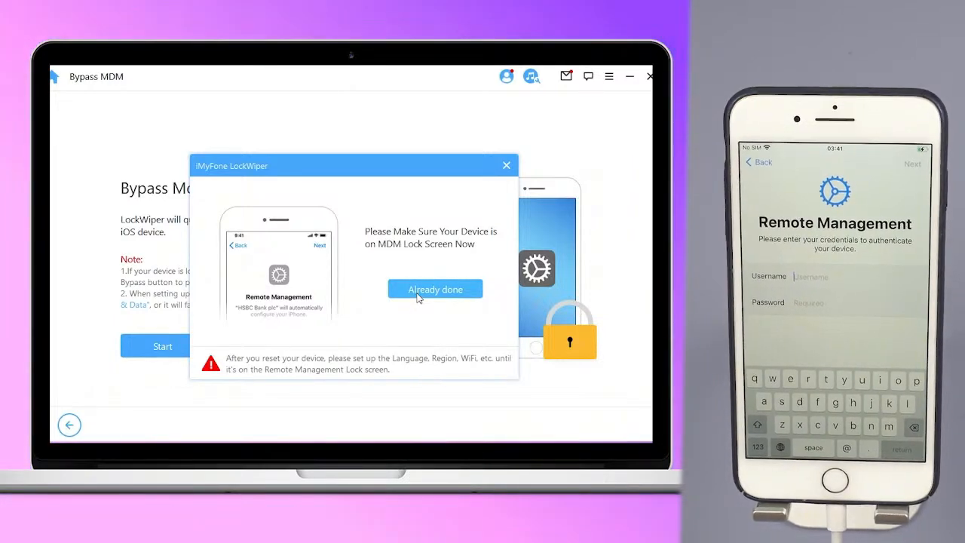
pyautogui.click(434, 289)
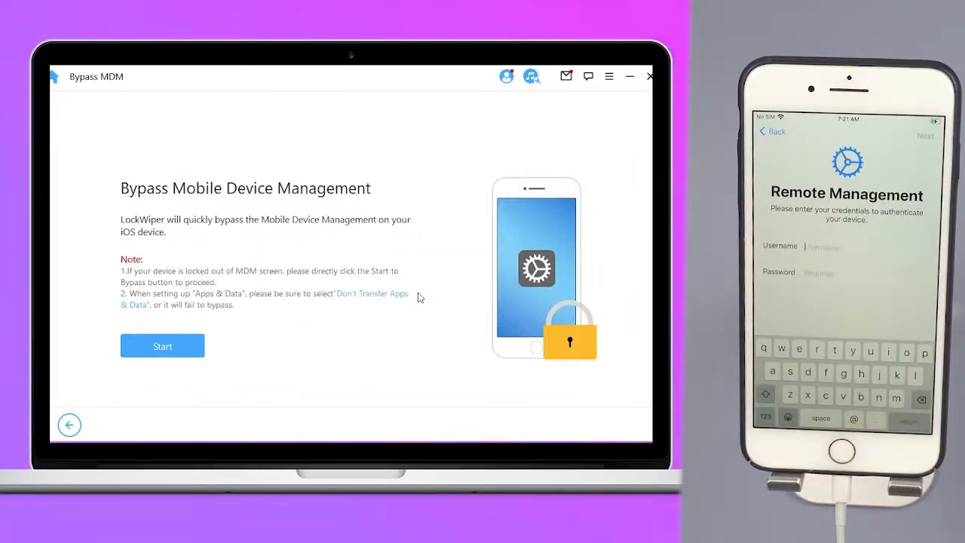
# Acknowledge the Successfully Bypassed screen and return to LockWiper's tool menu
pyautogui.click(163, 345)
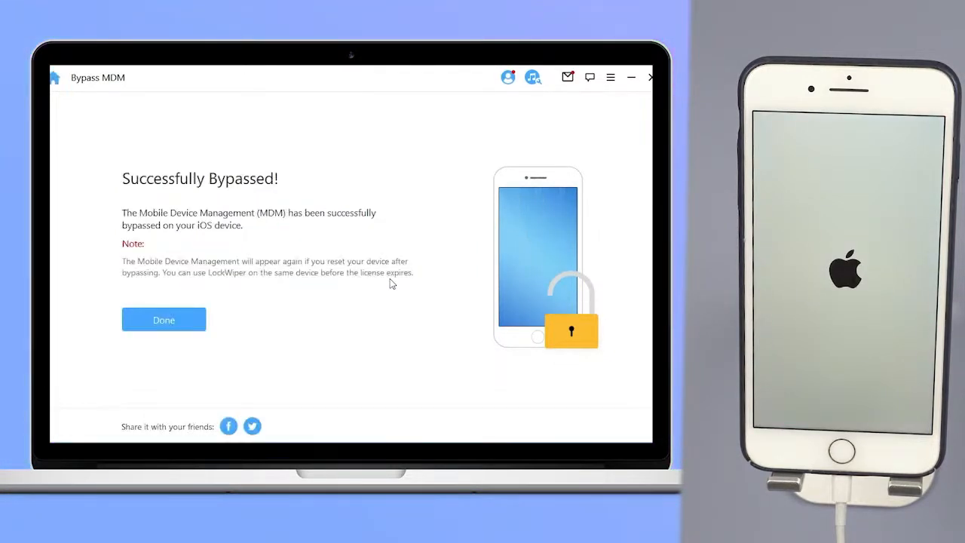
pyautogui.click(163, 320)
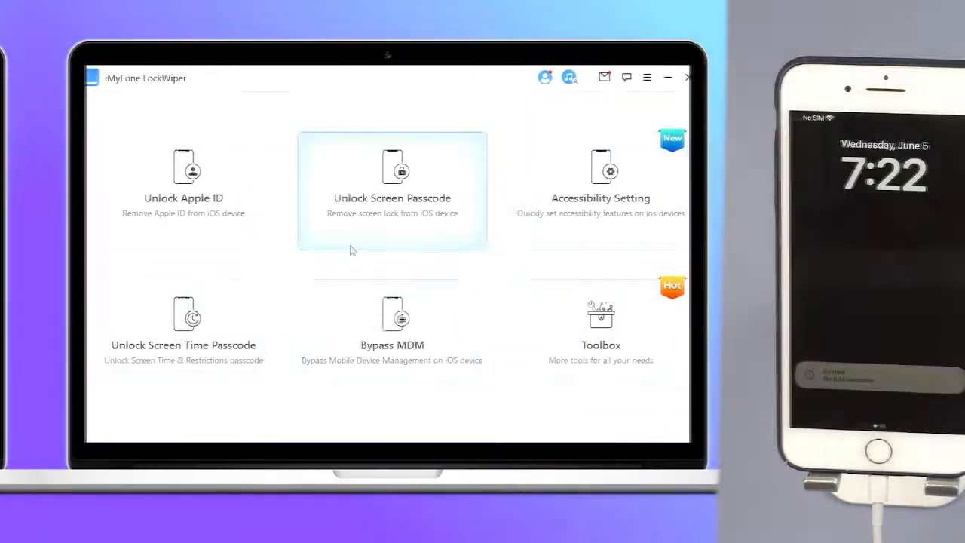